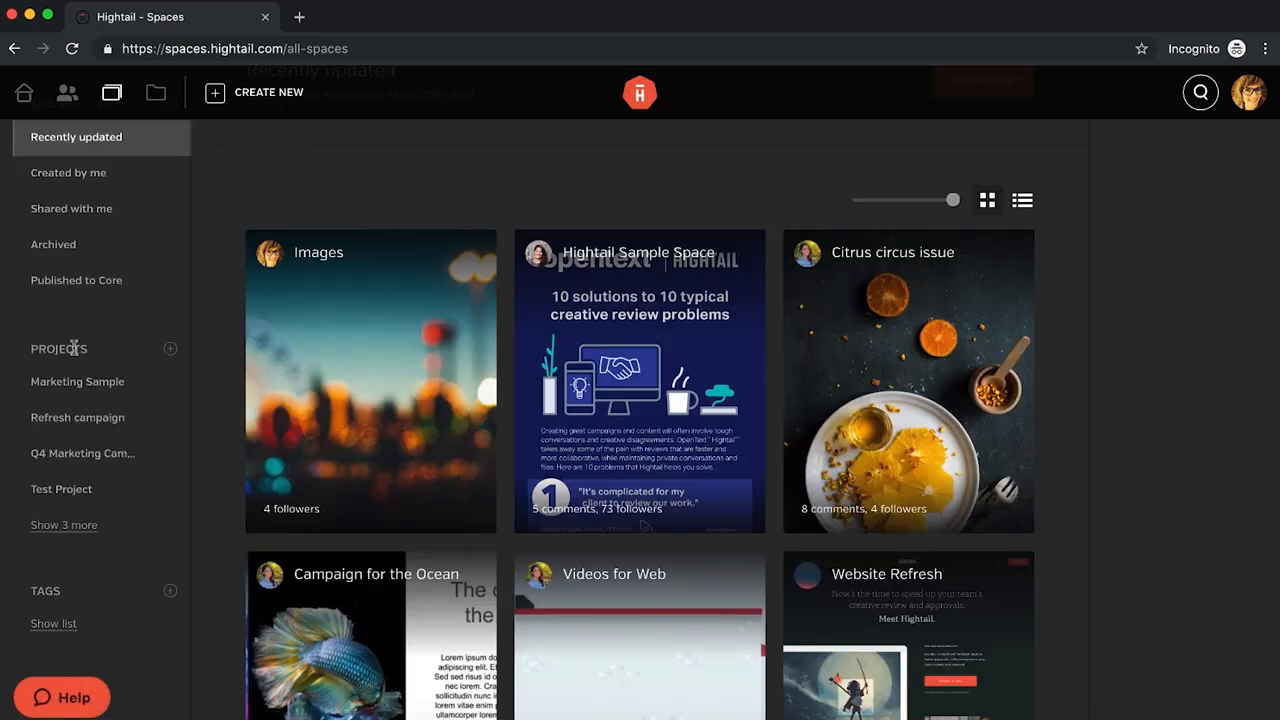
Step: Open the Images space from the All Spaces page
click(77, 381)
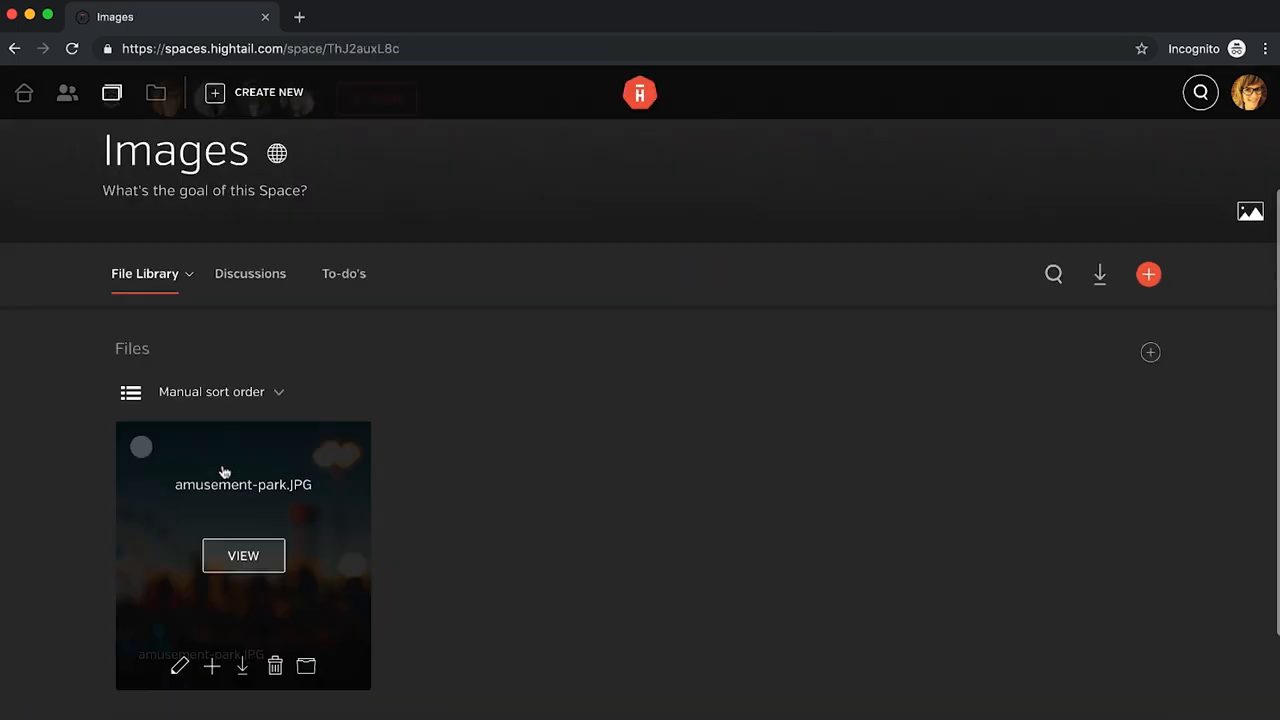
Step: Box the top lights on amusement-park.JPG and draft the comment 'please remove the light'
click(243, 555)
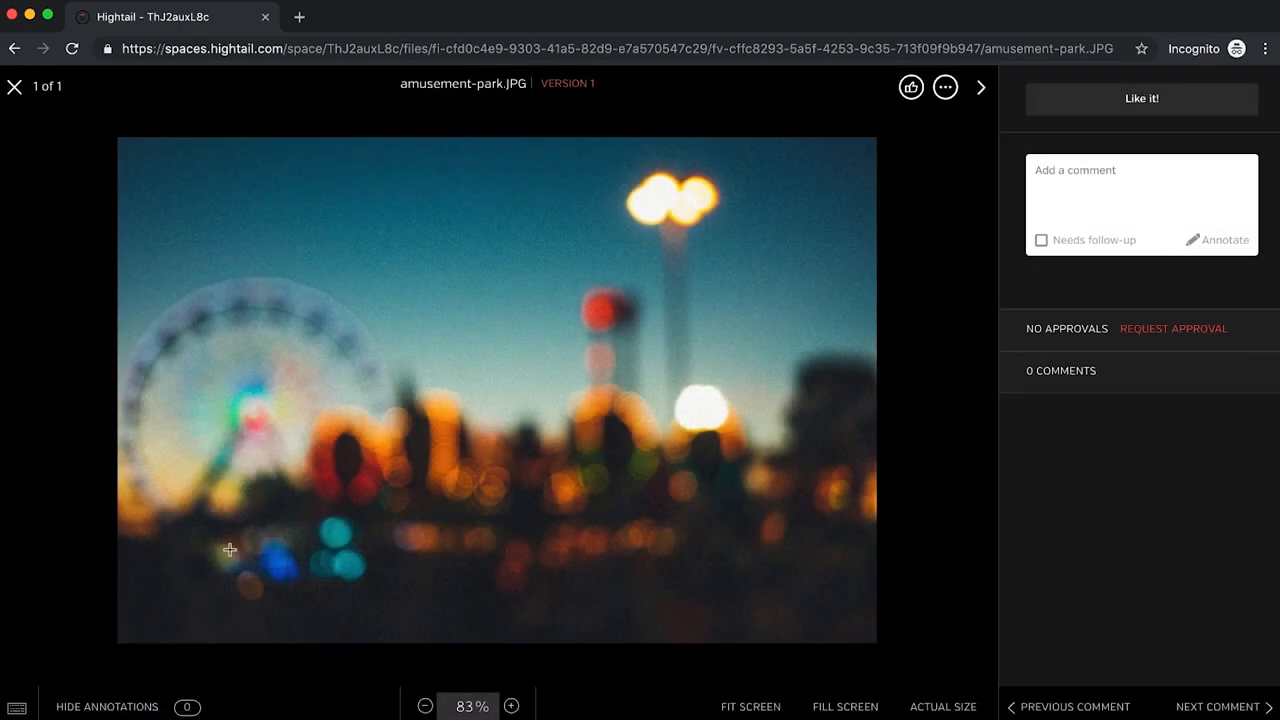
click(1224, 240)
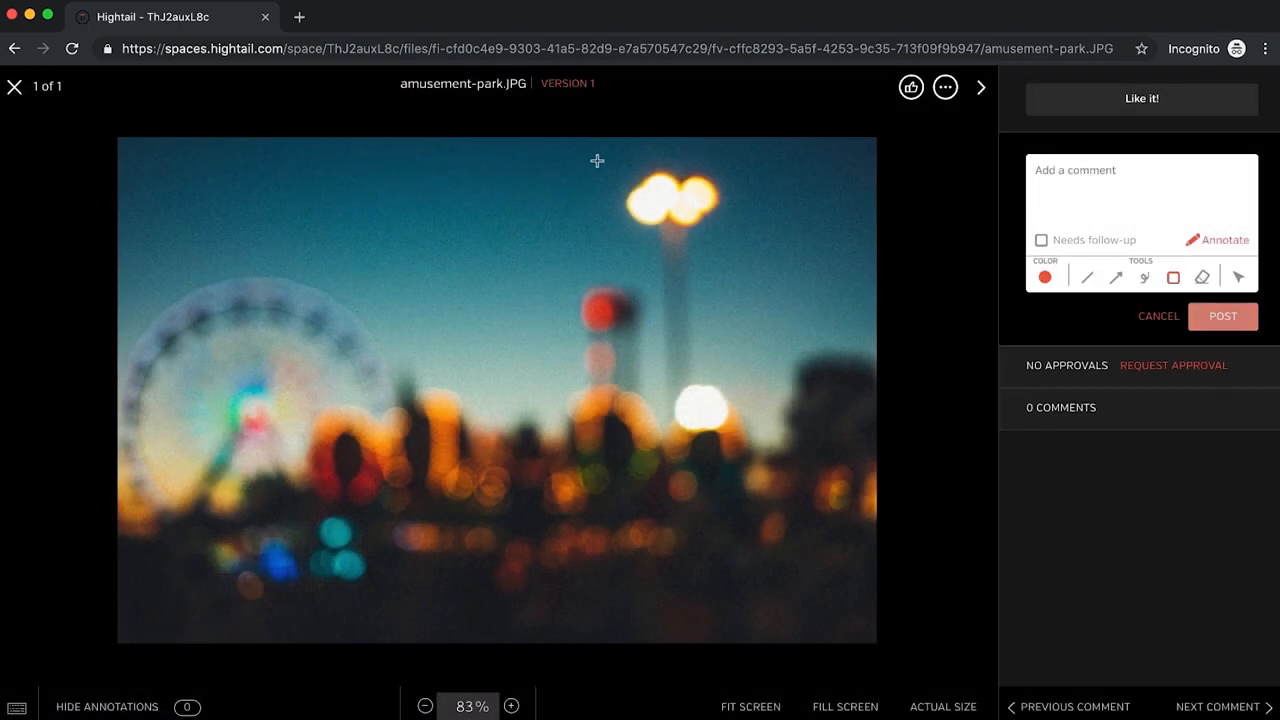
drag(597, 160, 768, 241)
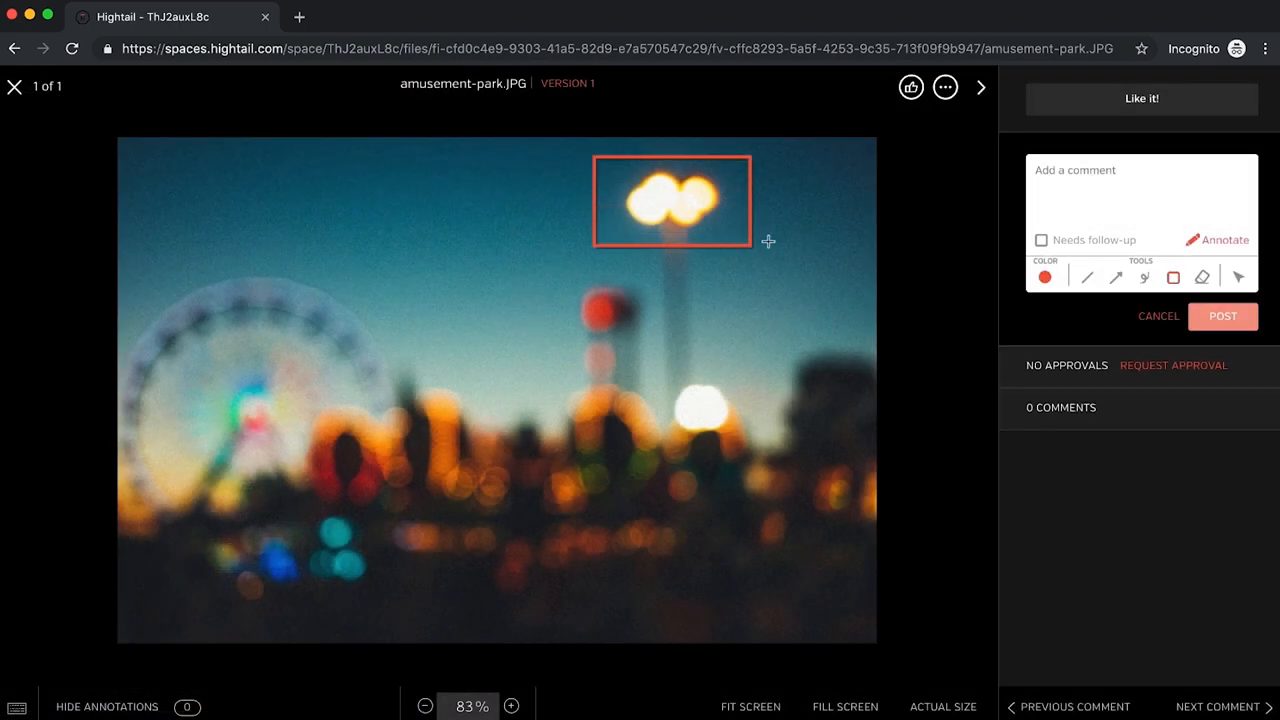
text(please remove the light)
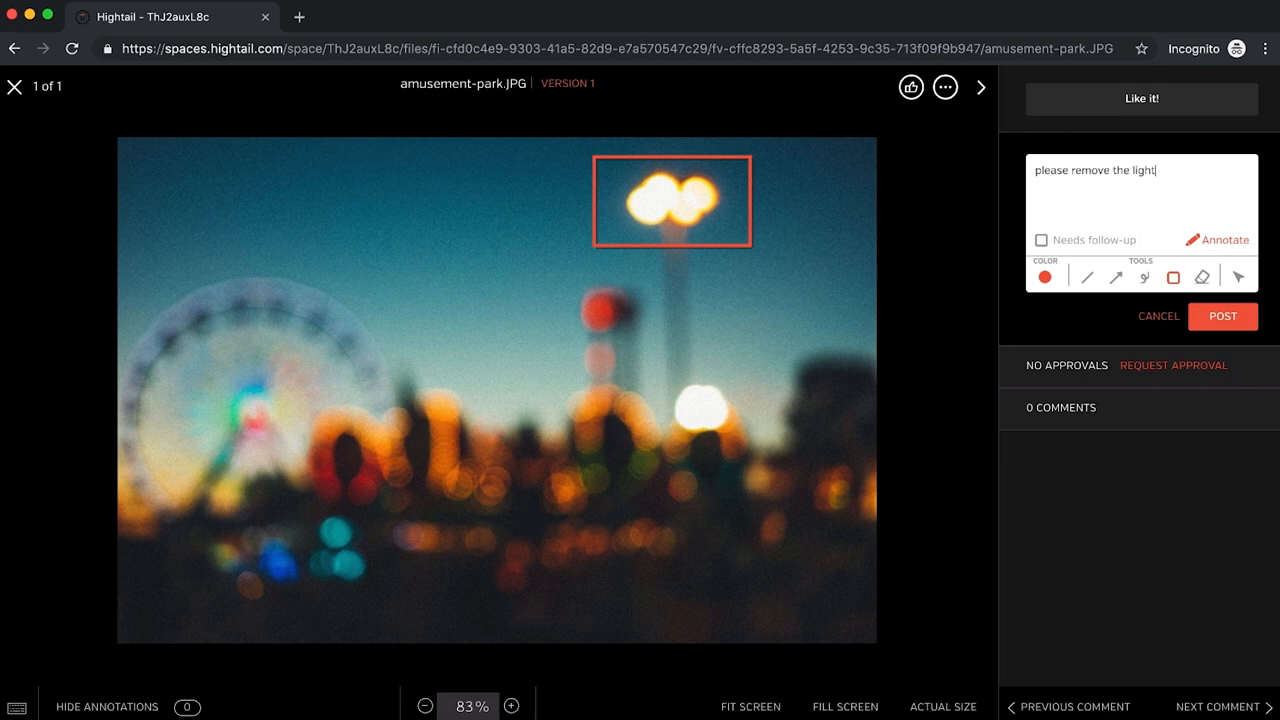
click(1042, 240)
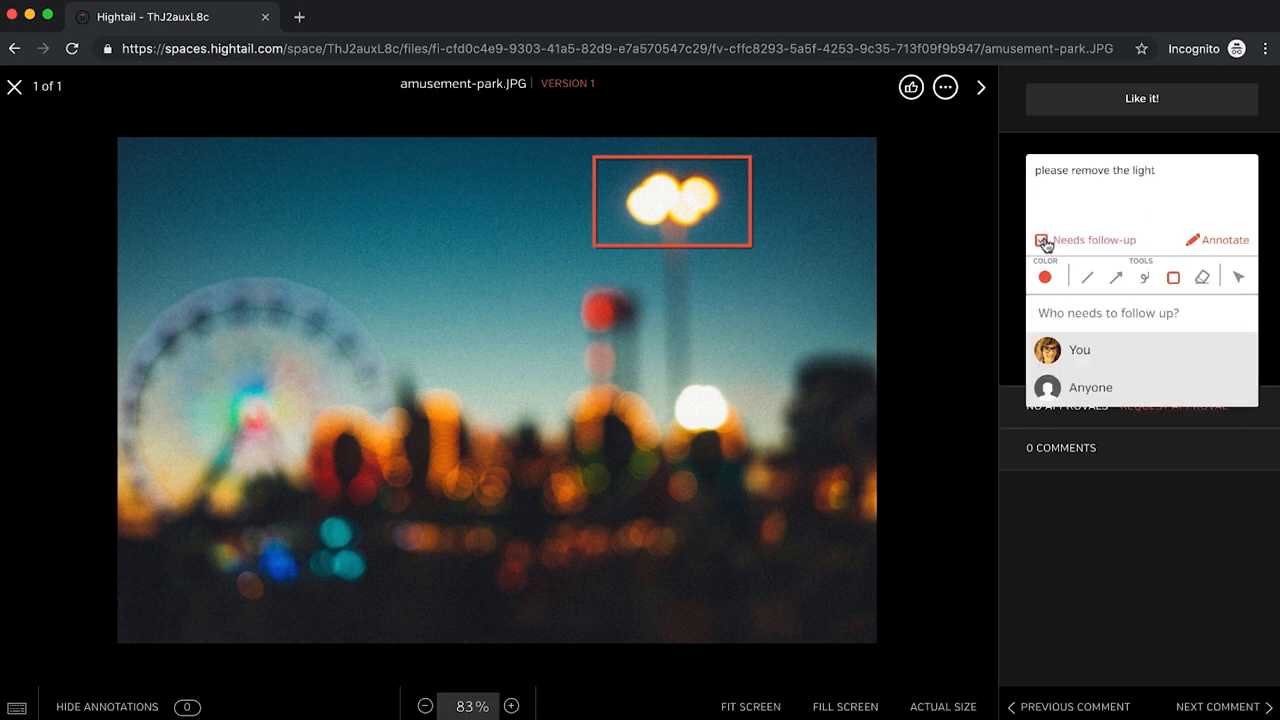
text(david)
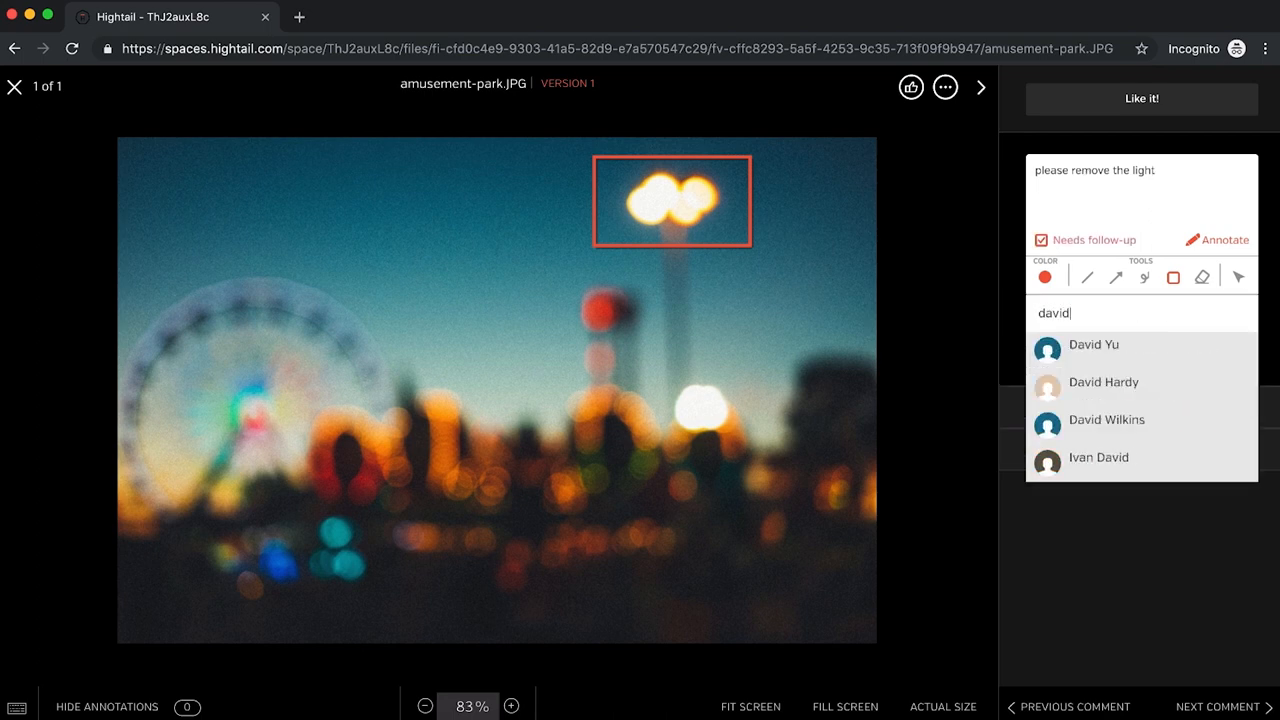
mouse_move(1085, 350)
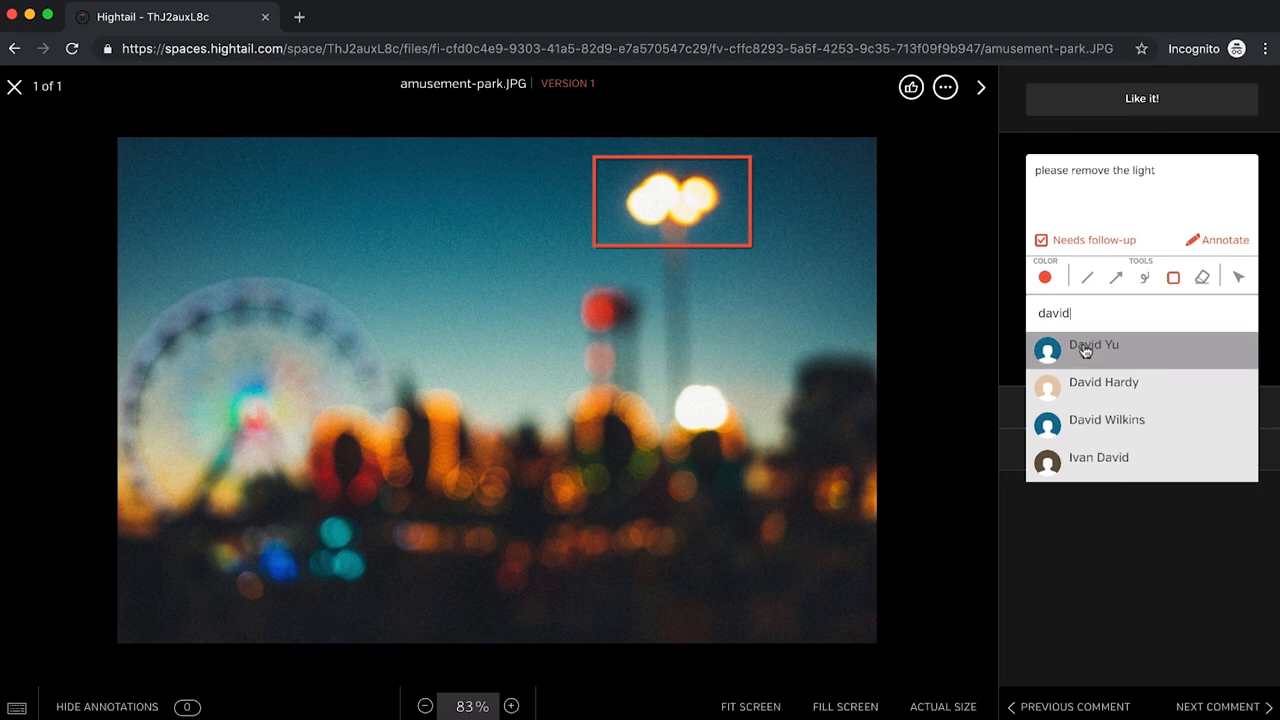
click(1093, 344)
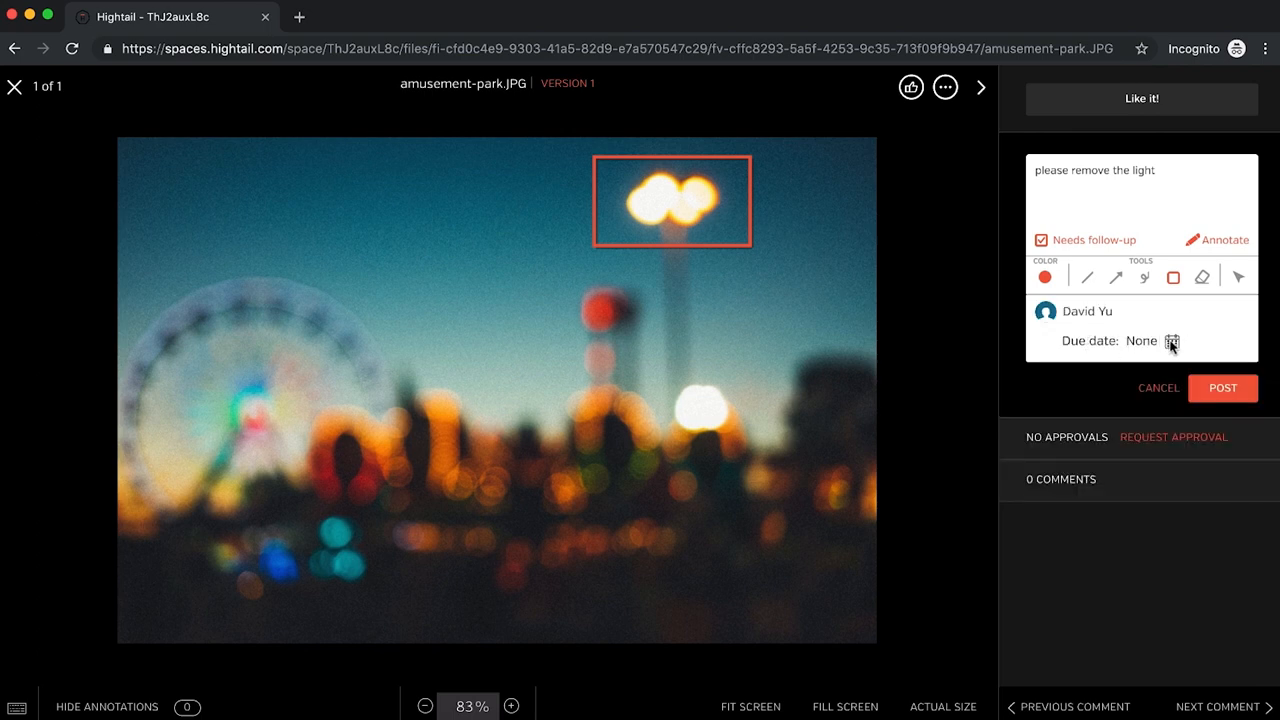
click(1172, 341)
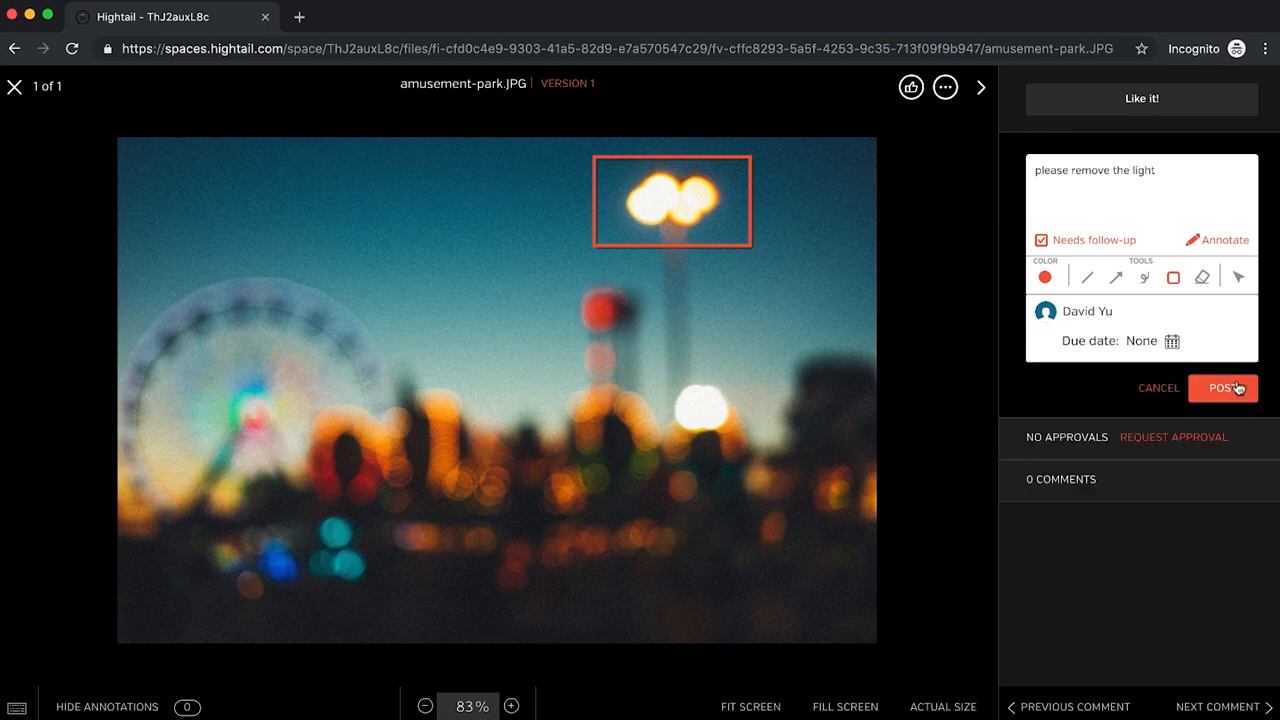
click(1222, 388)
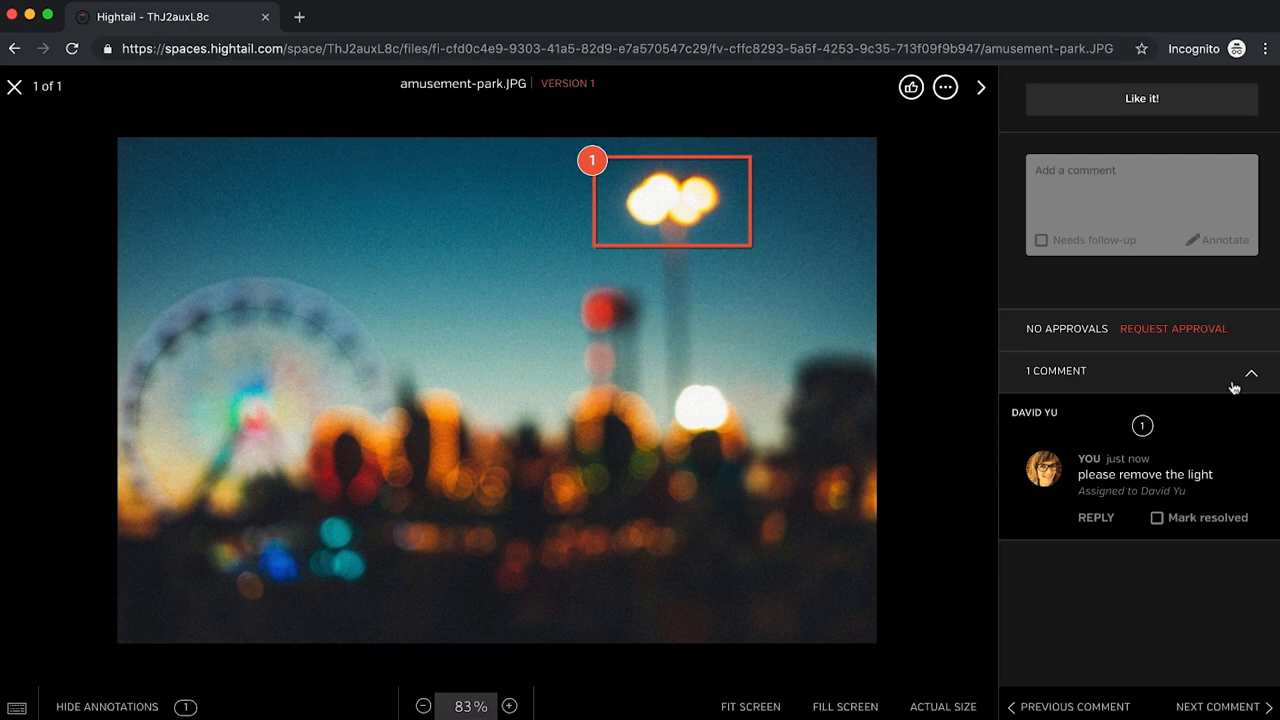
mouse_move(16, 127)
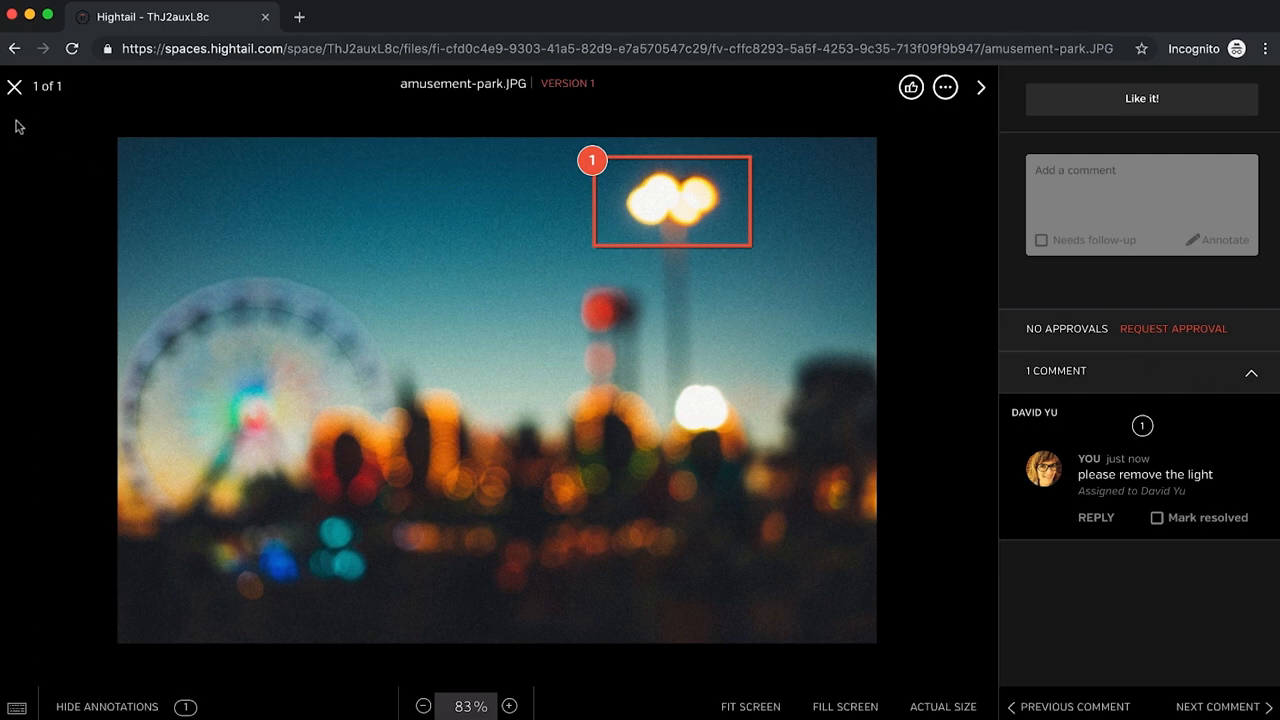
click(15, 87)
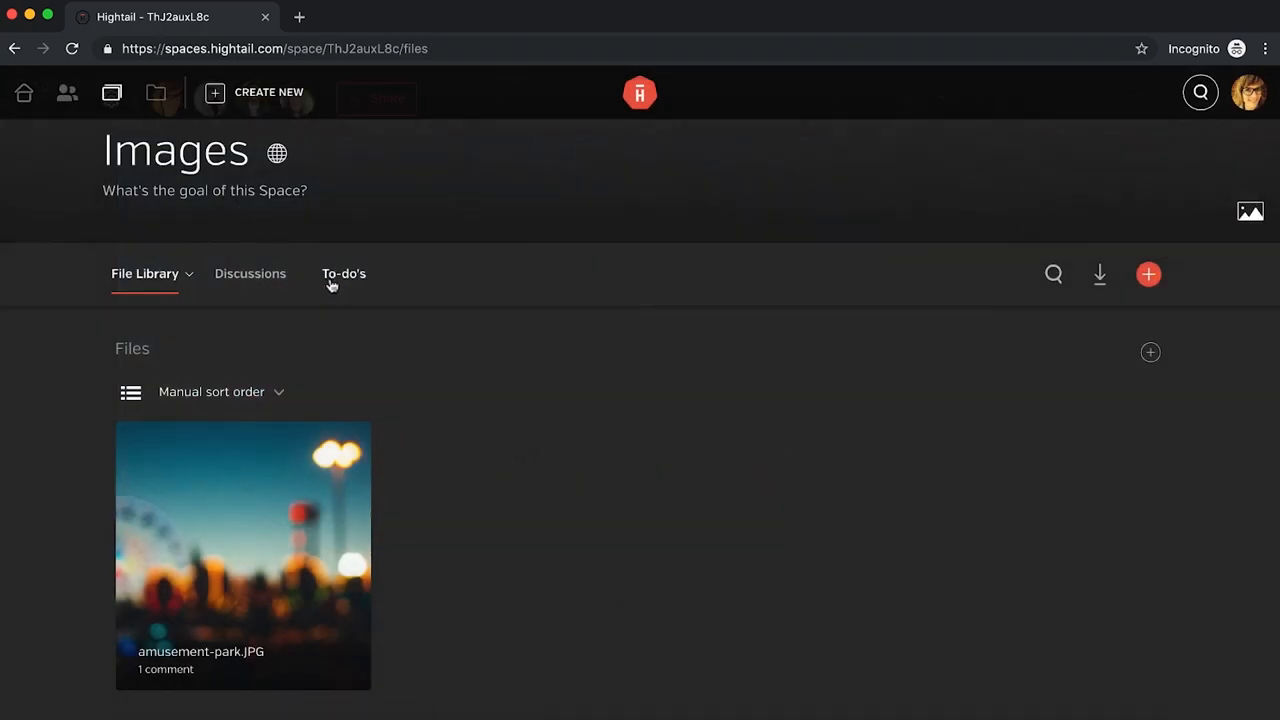
click(343, 273)
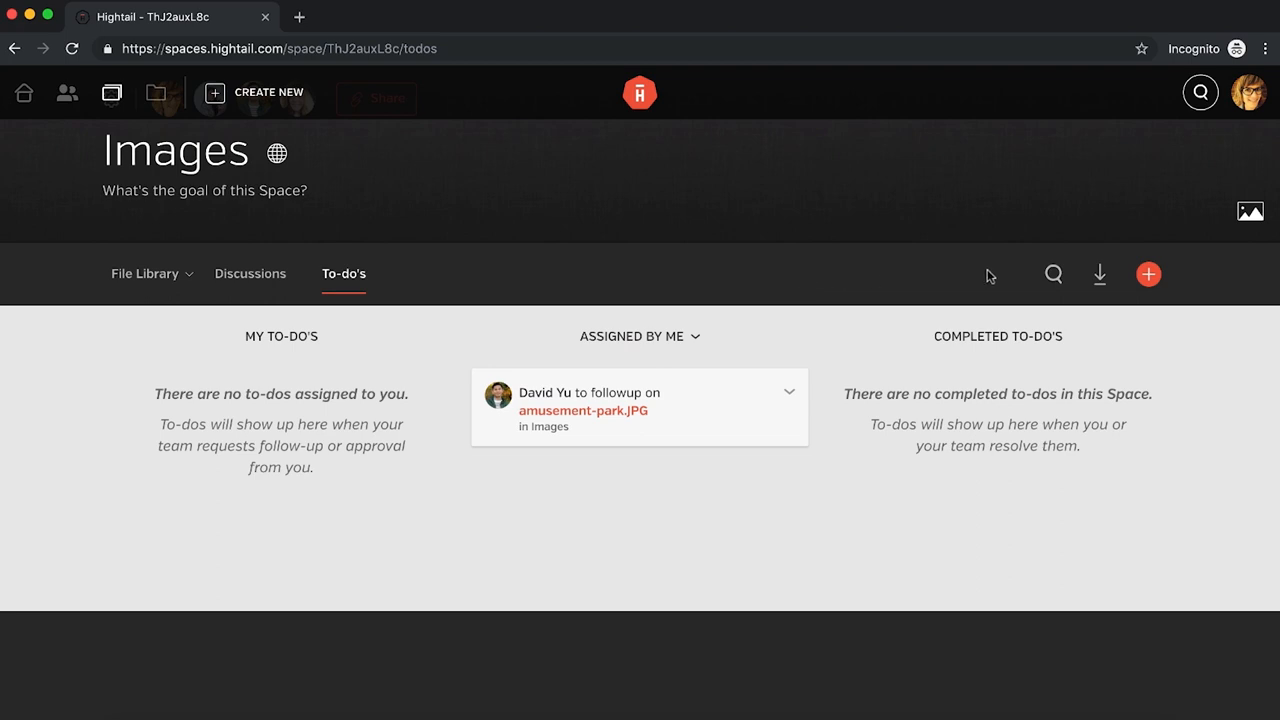
click(1148, 274)
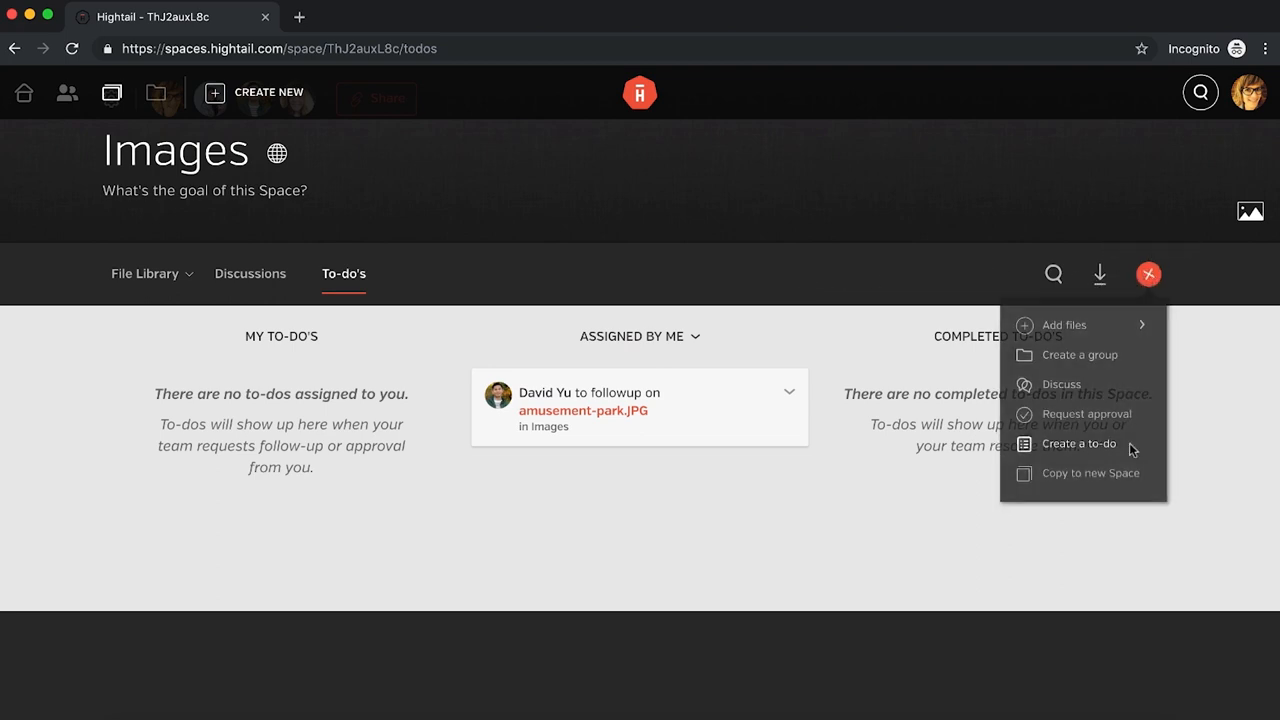
click(1078, 443)
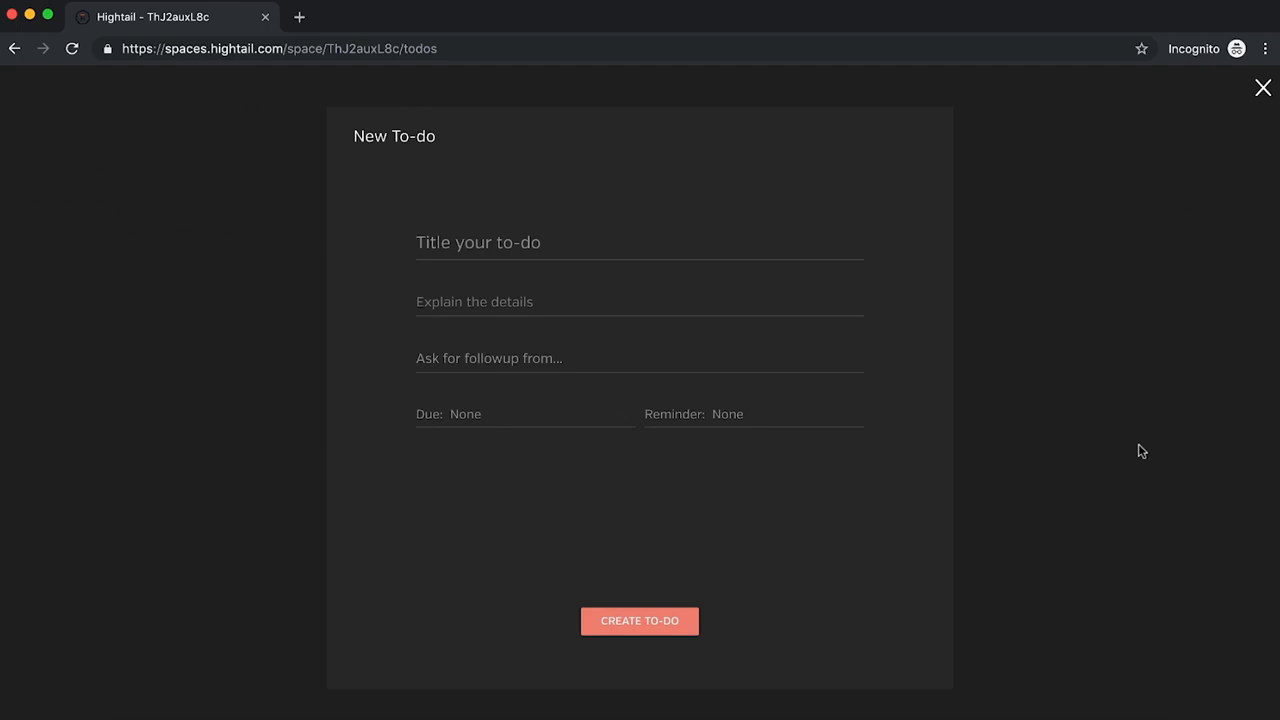
text(Upload new fil)
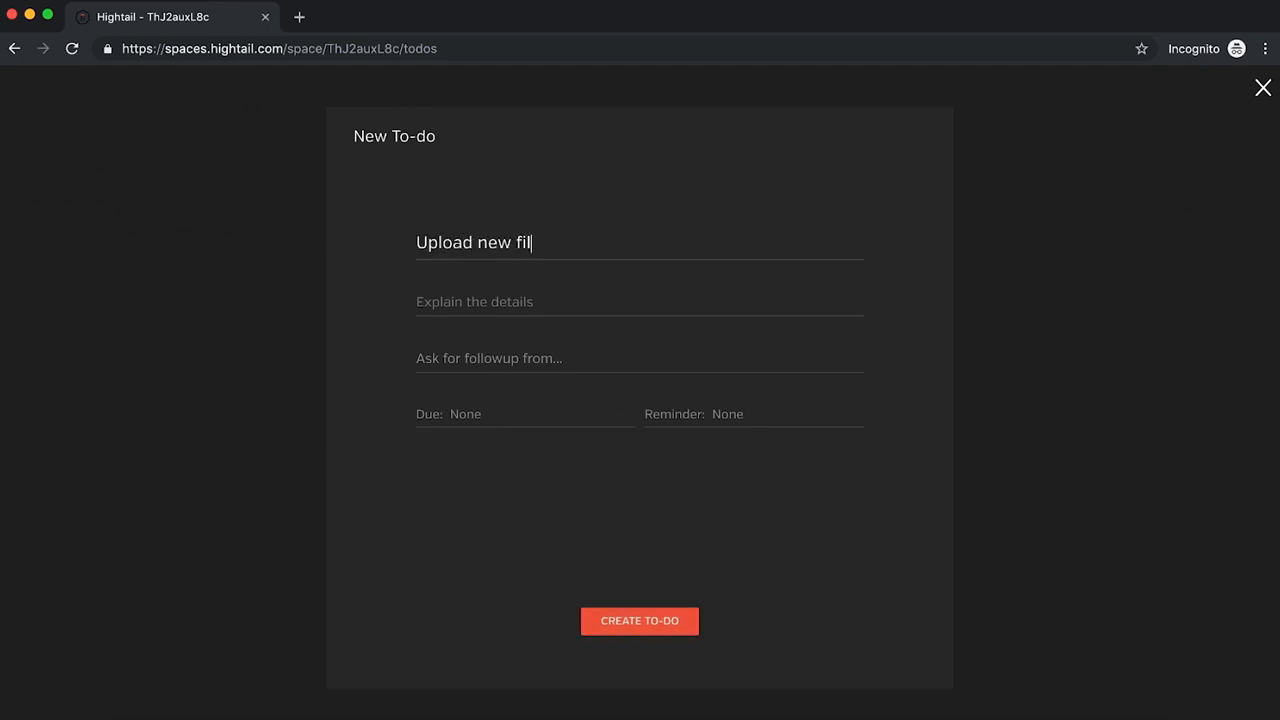
text(es for rev)
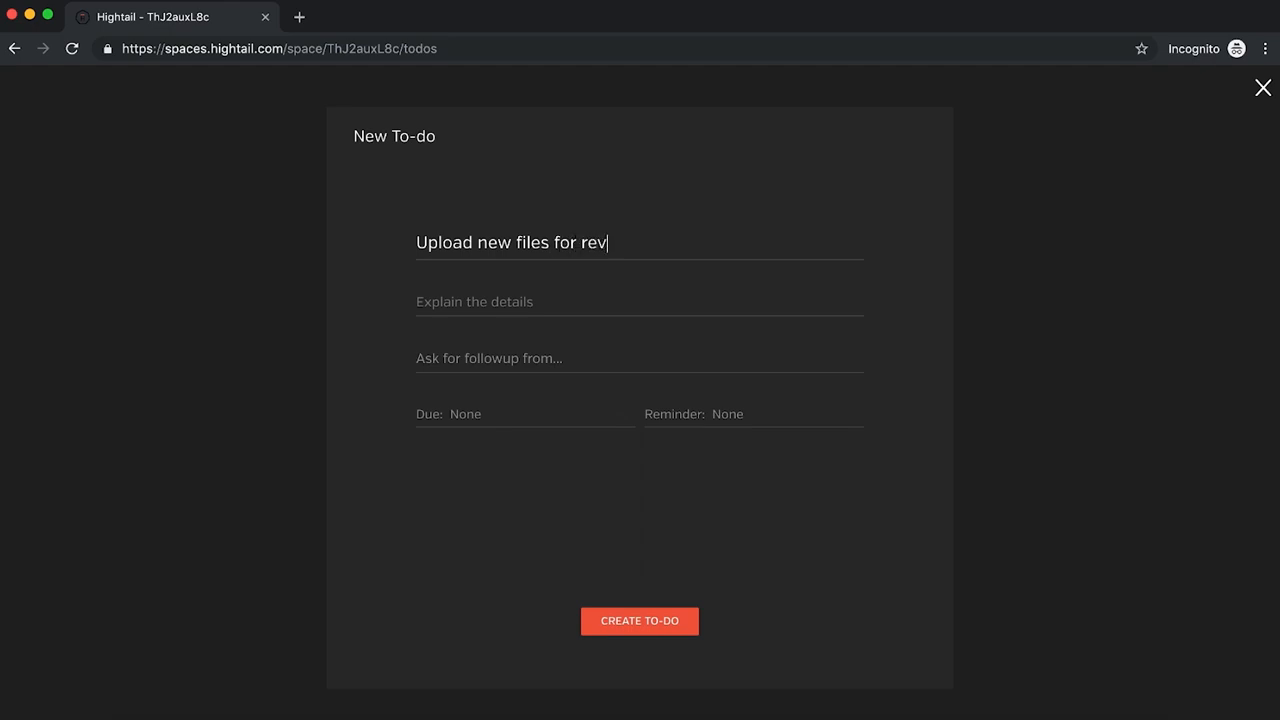
text(iew)
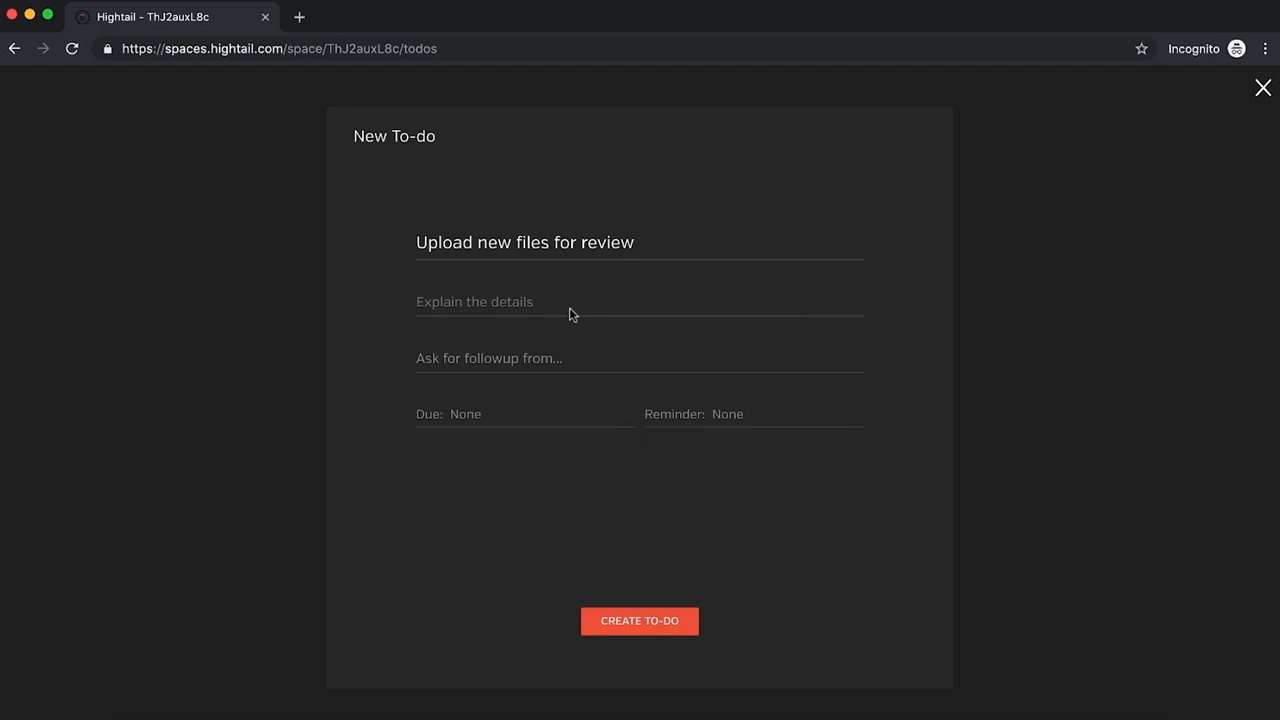
click(489, 358)
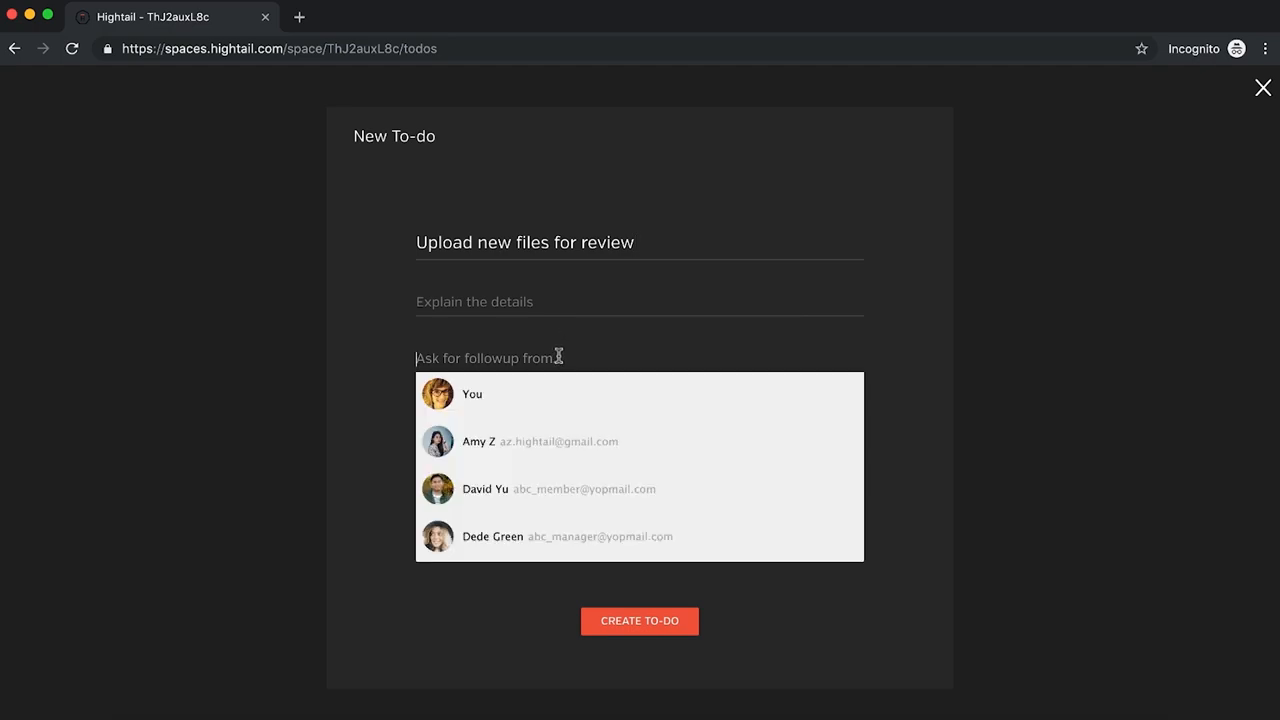
click(479, 441)
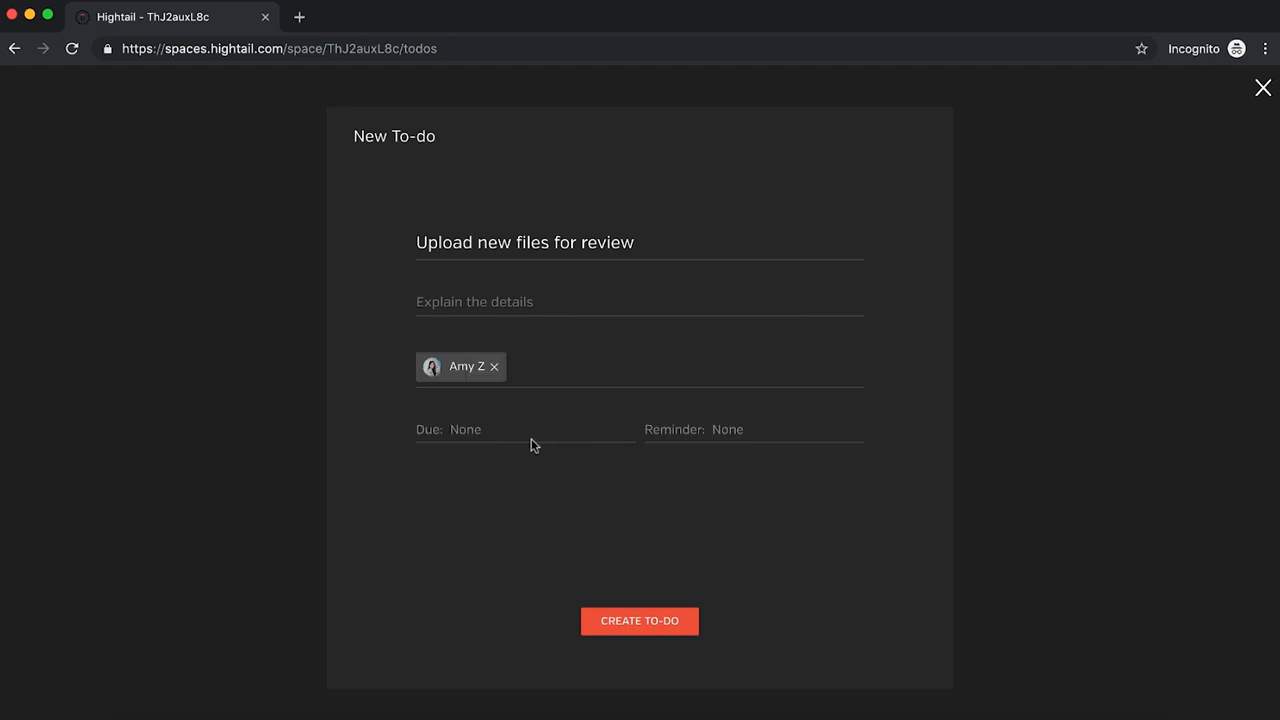
mouse_move(675, 558)
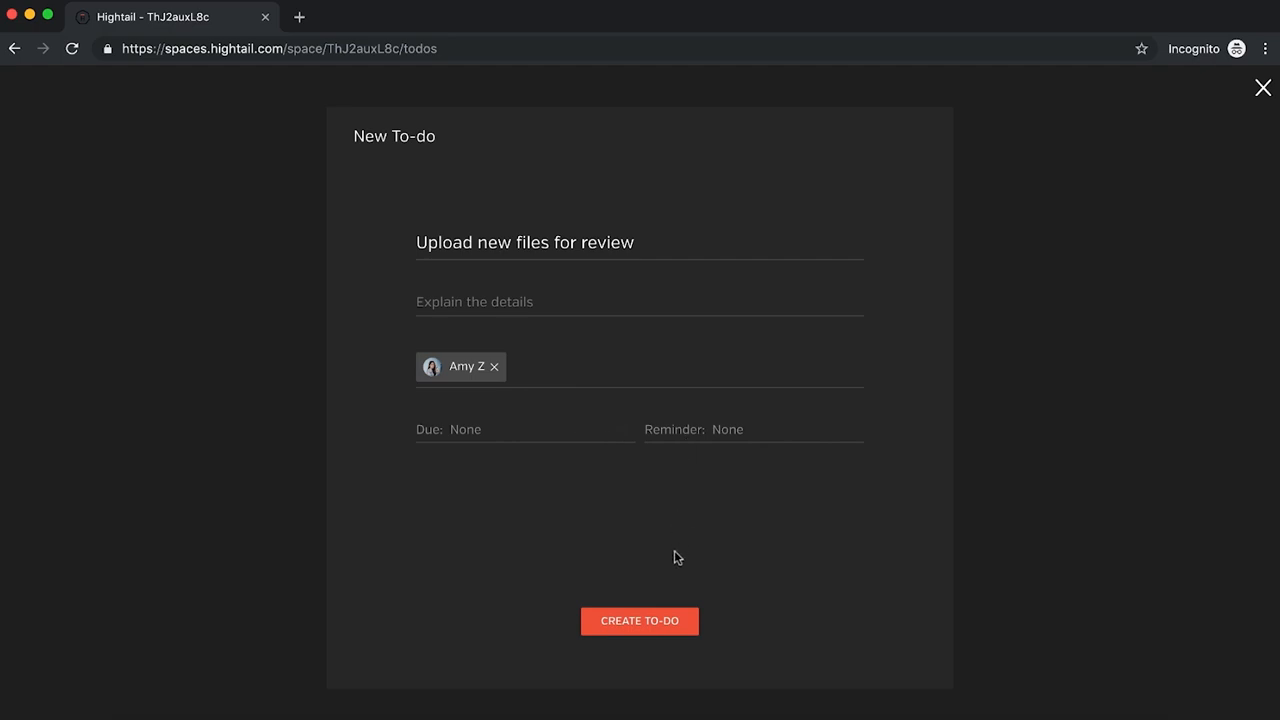
click(639, 620)
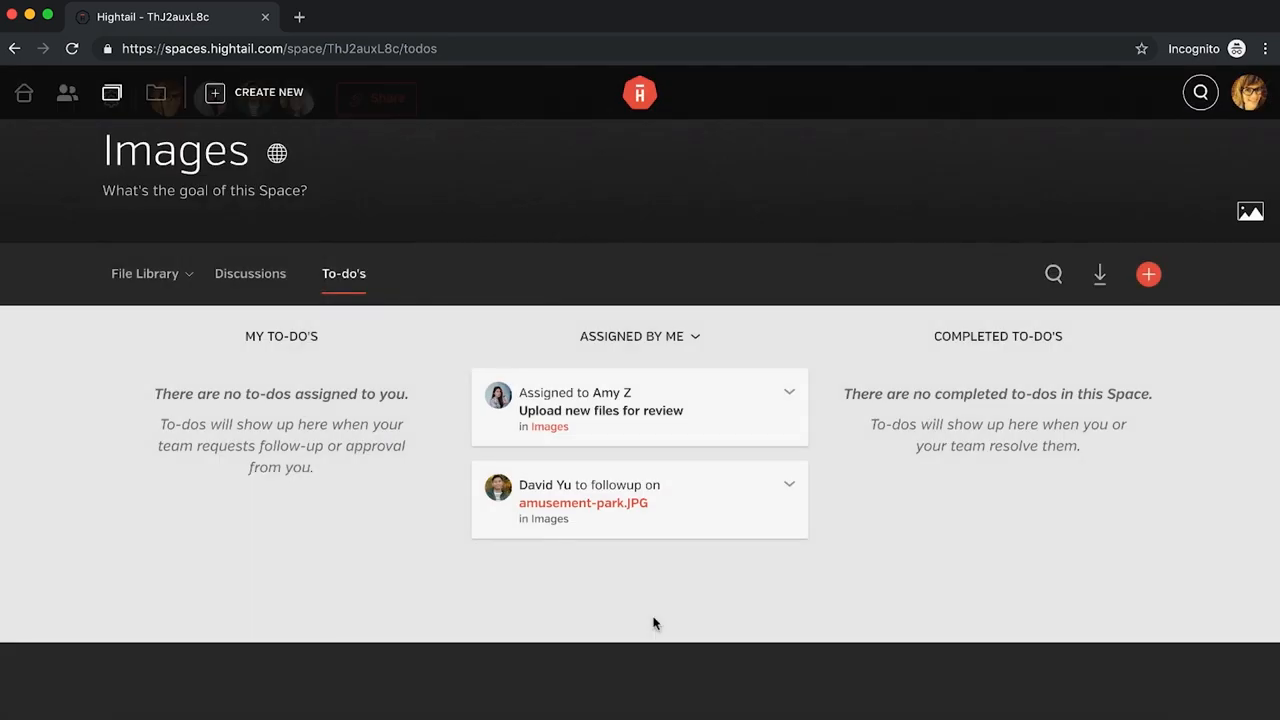